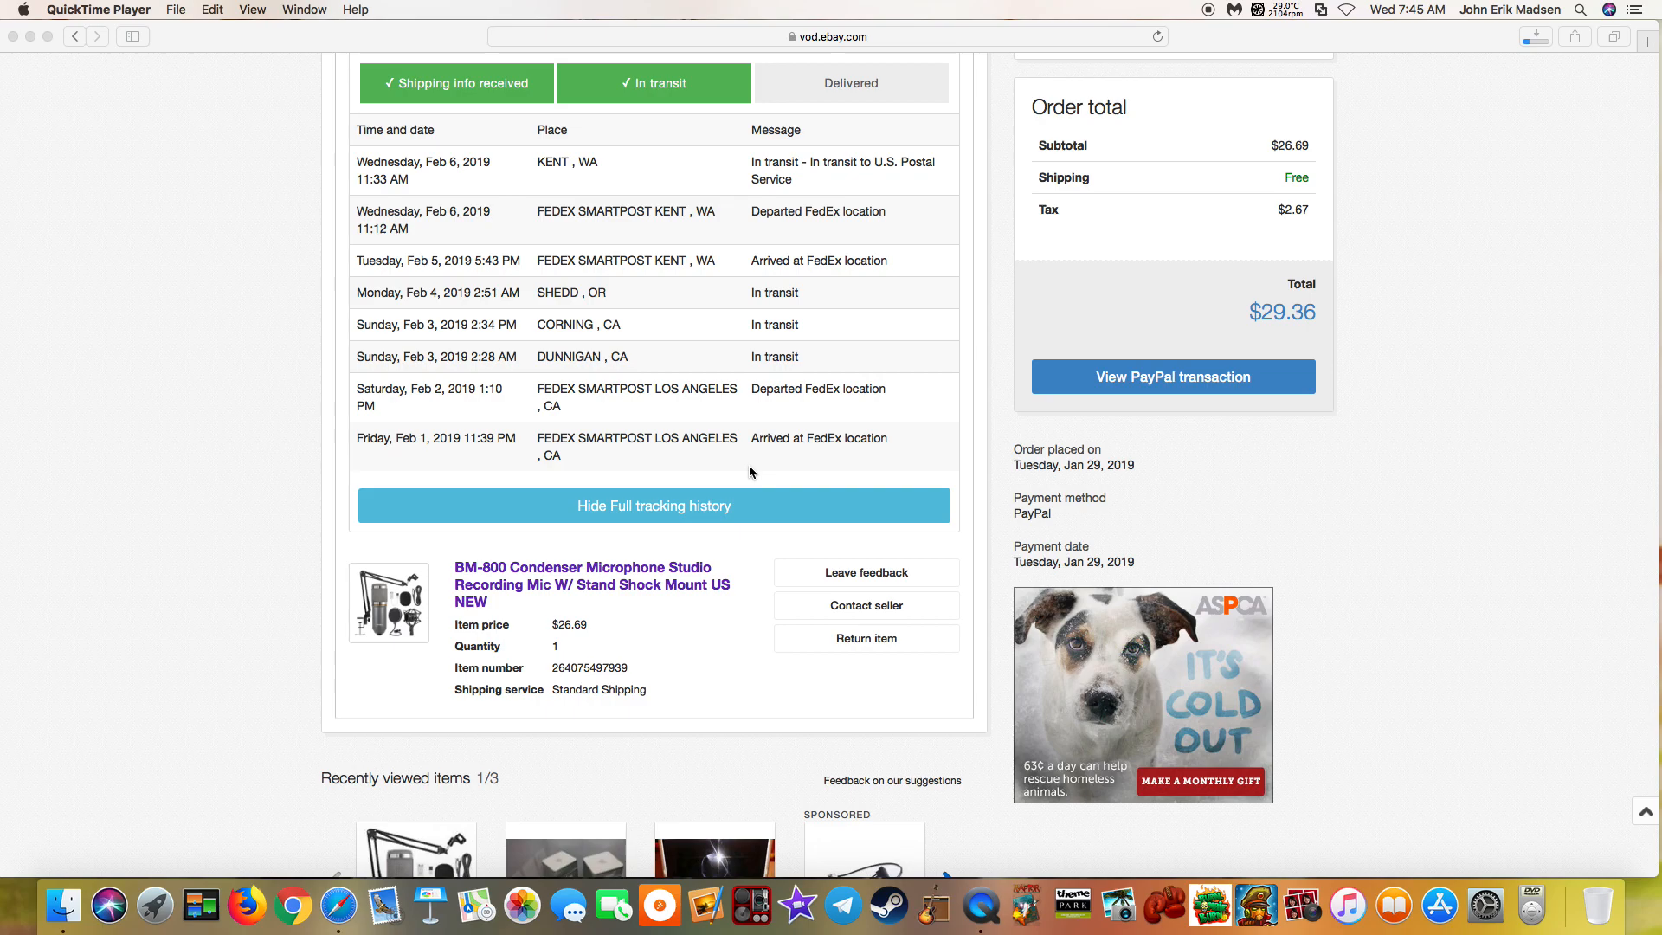
{"action": "left_click", "coordinate": [1408, 10]}
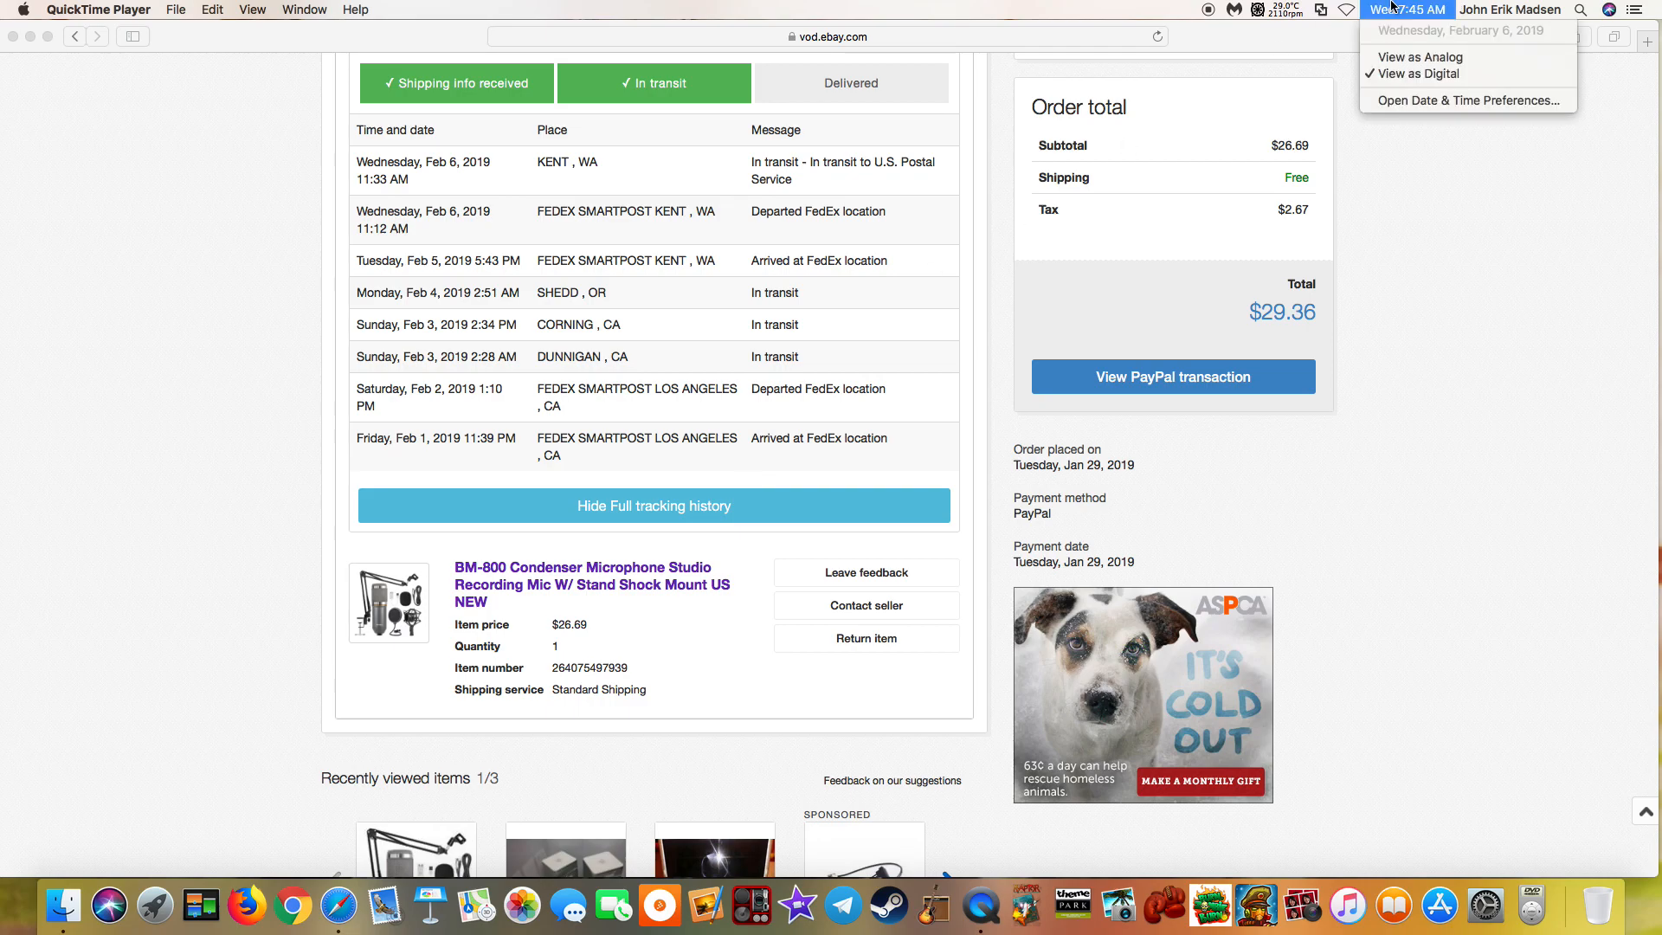
{"action": "left_click", "coordinate": [1410, 9]}
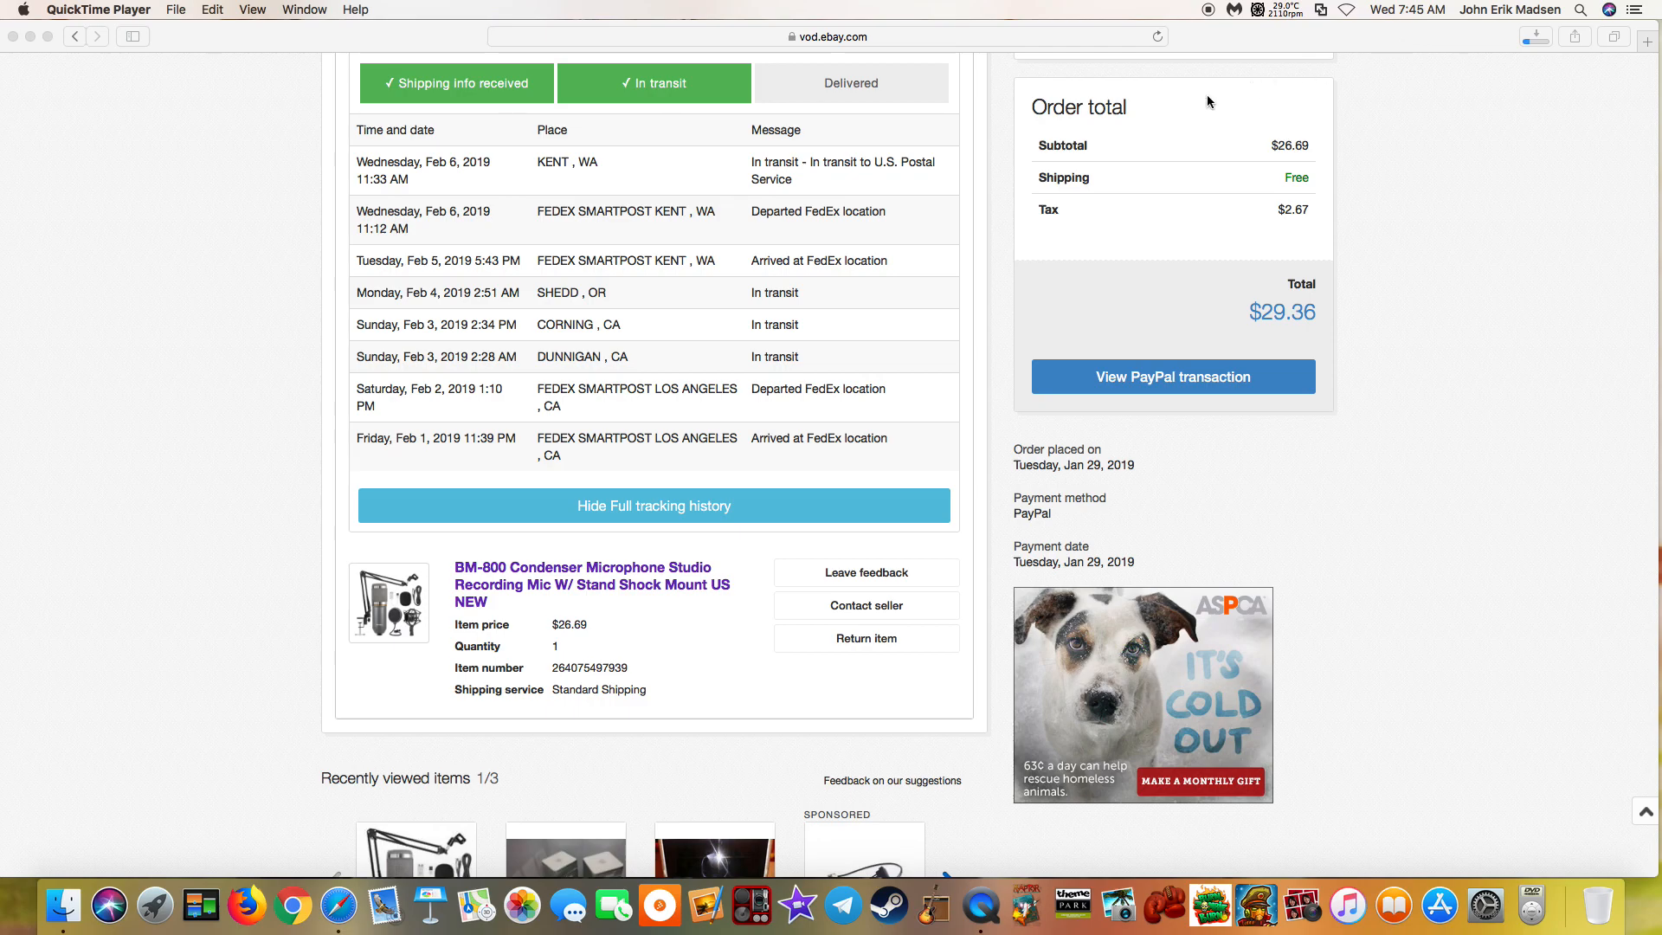
{"action": "mouse_move", "coordinate": [495, 222]}
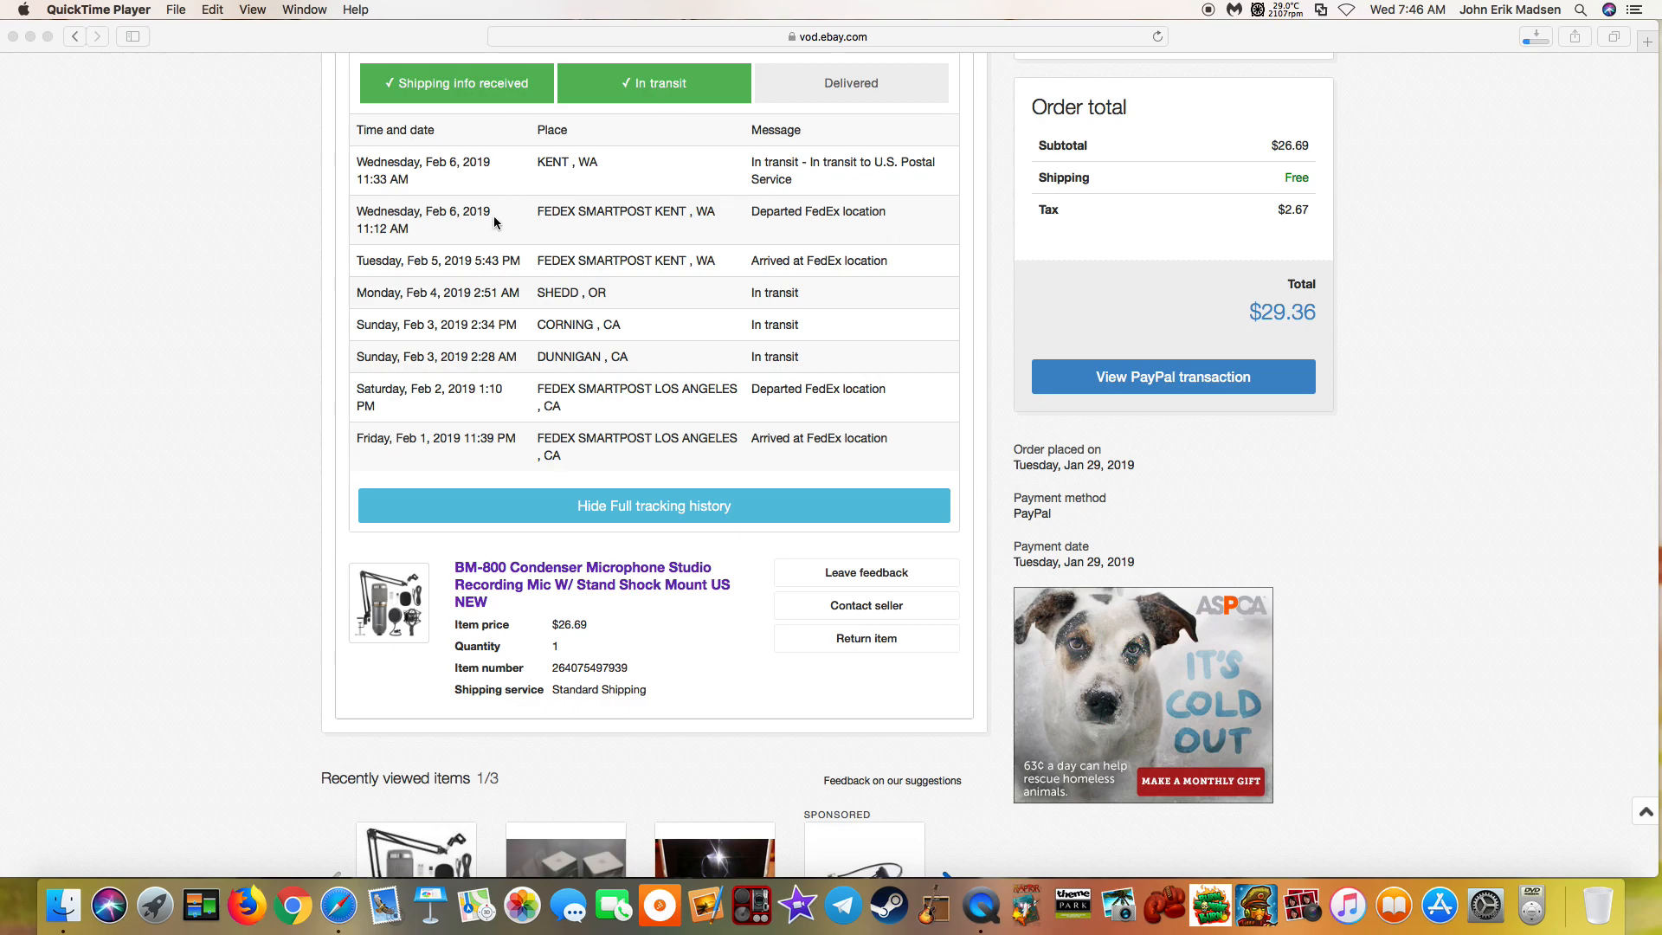
{"action": "mouse_move", "coordinate": [573, 225]}
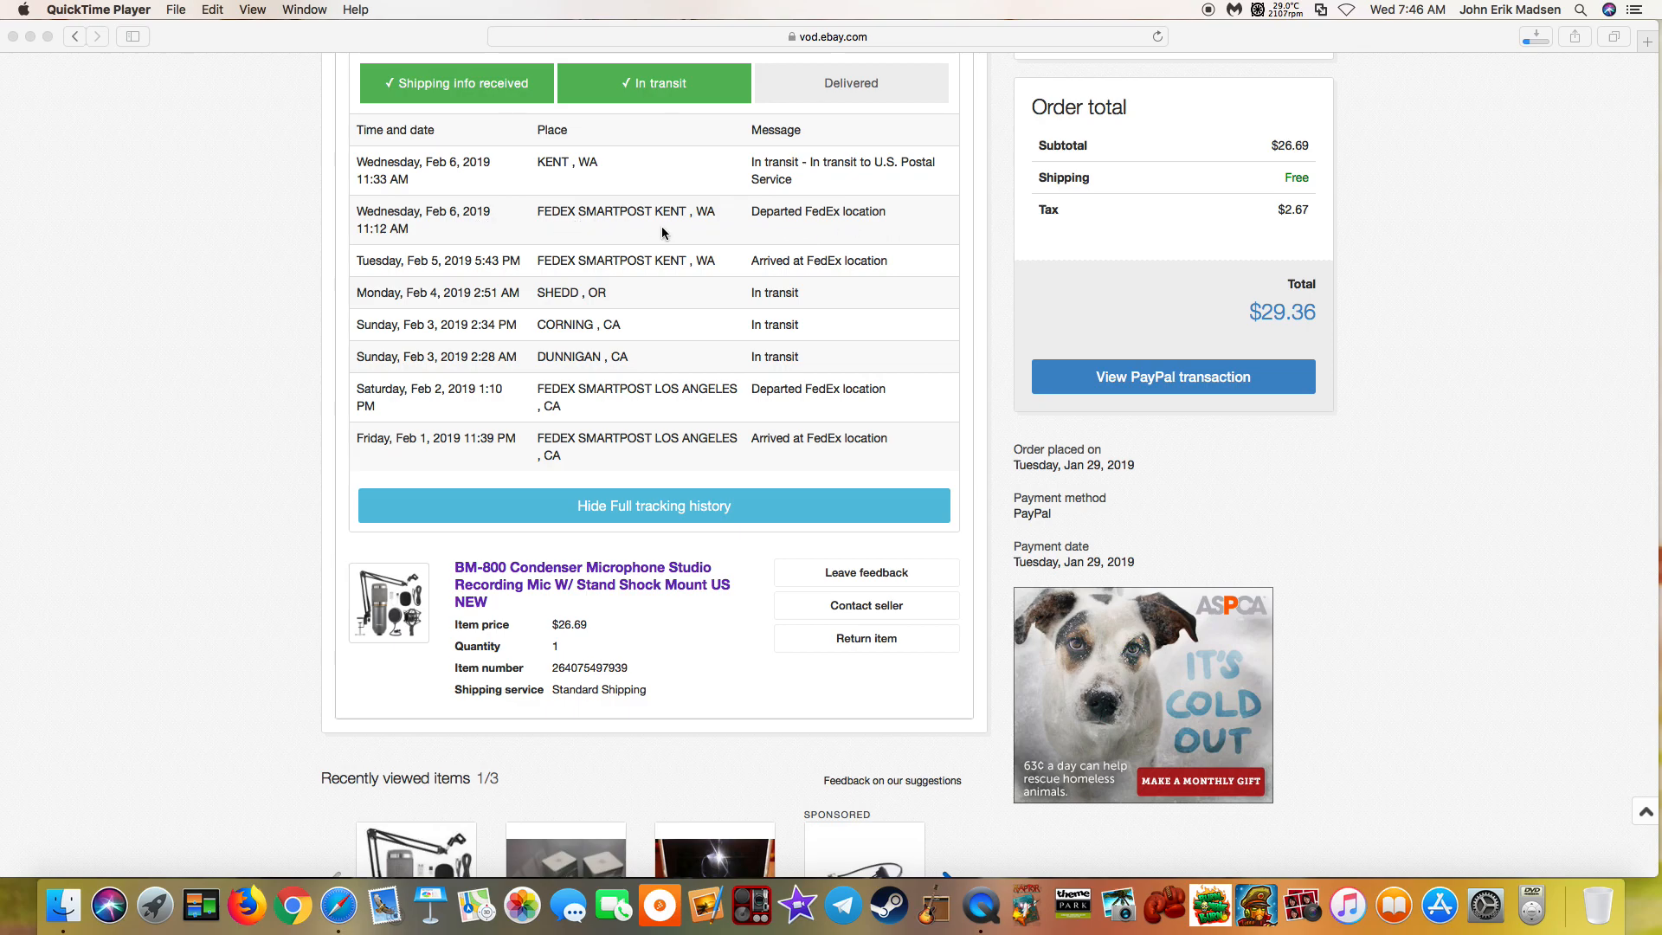
{"action": "mouse_move", "coordinate": [456, 249]}
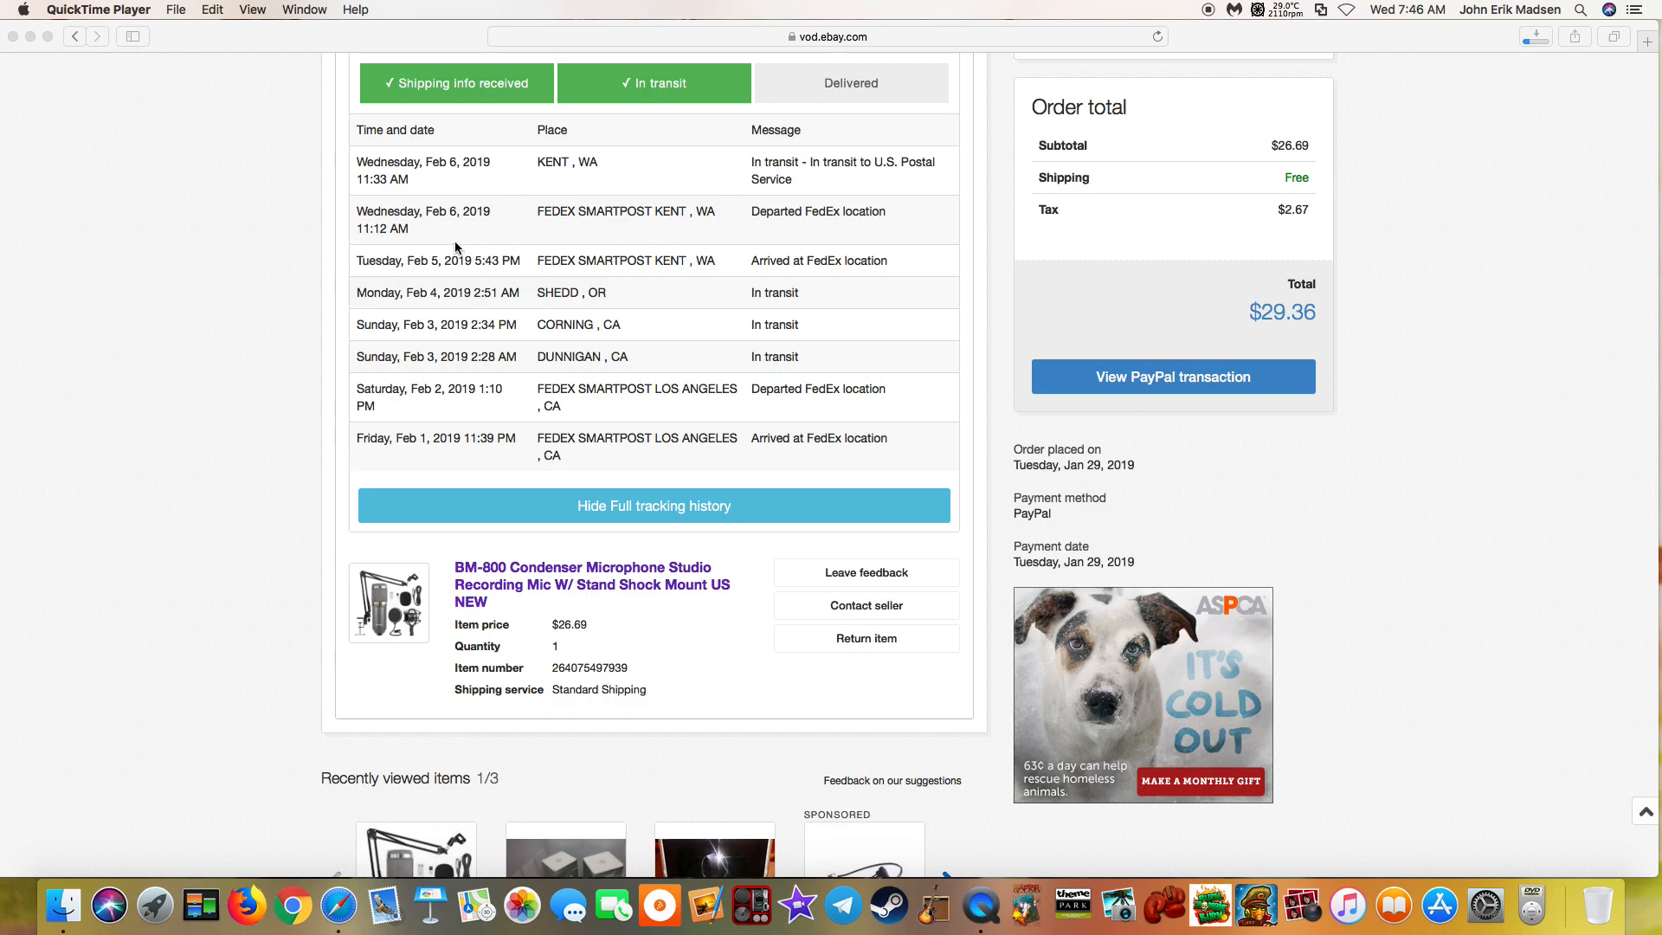
{"action": "mouse_move", "coordinate": [468, 249]}
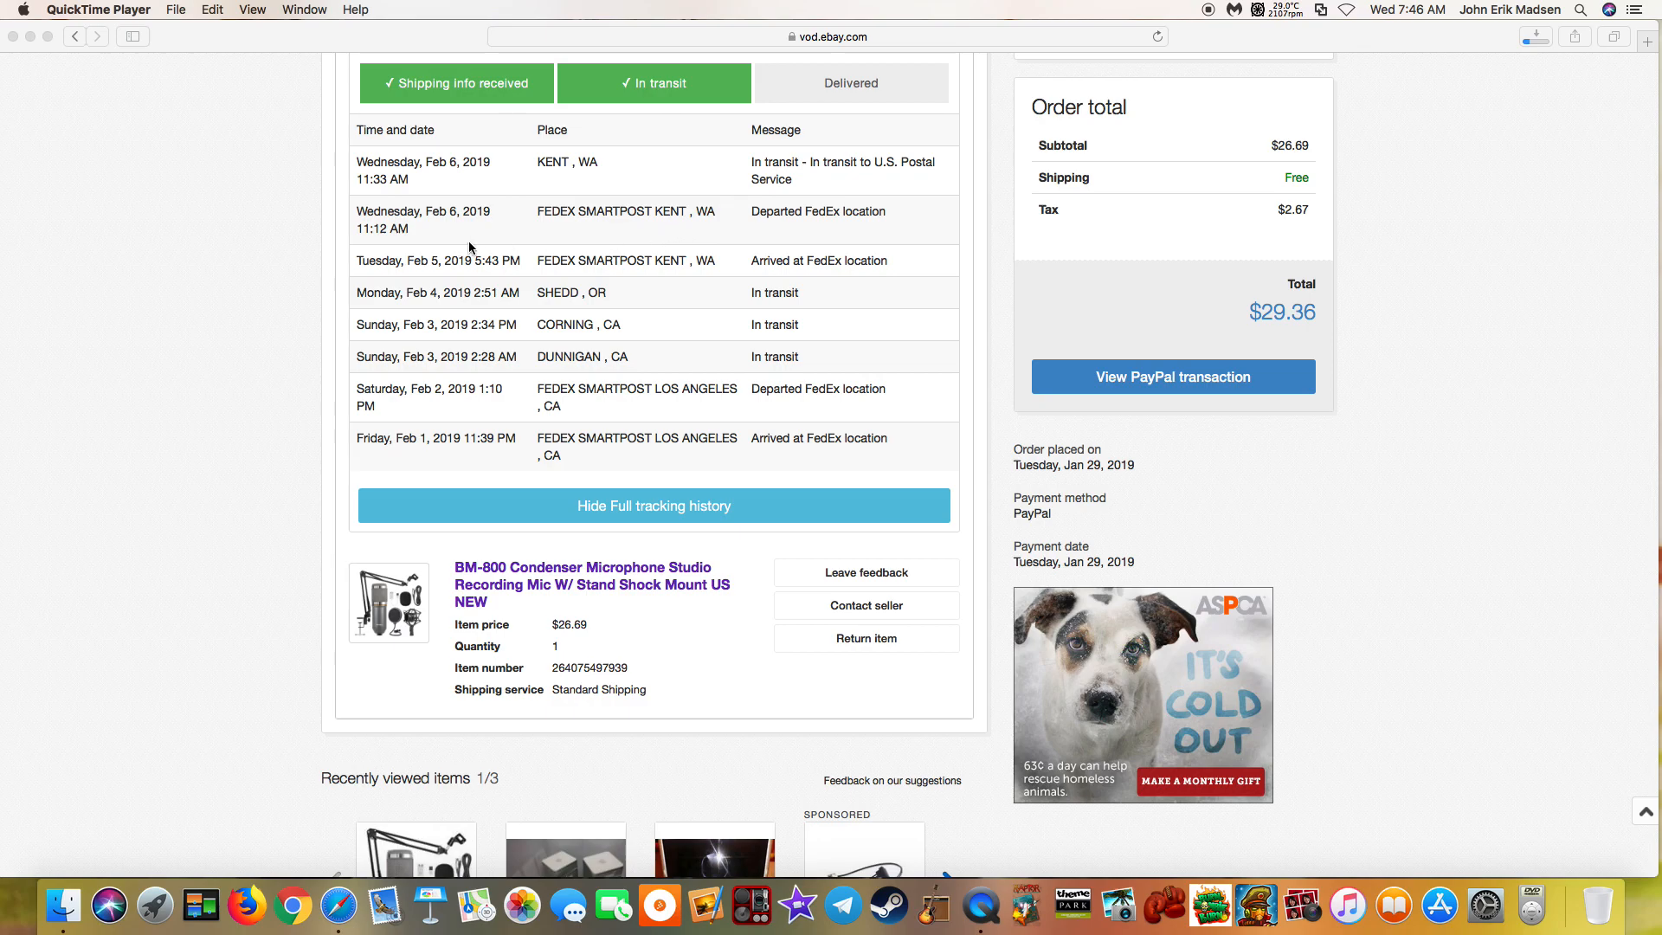
{"action": "mouse_move", "coordinate": [1407, 19]}
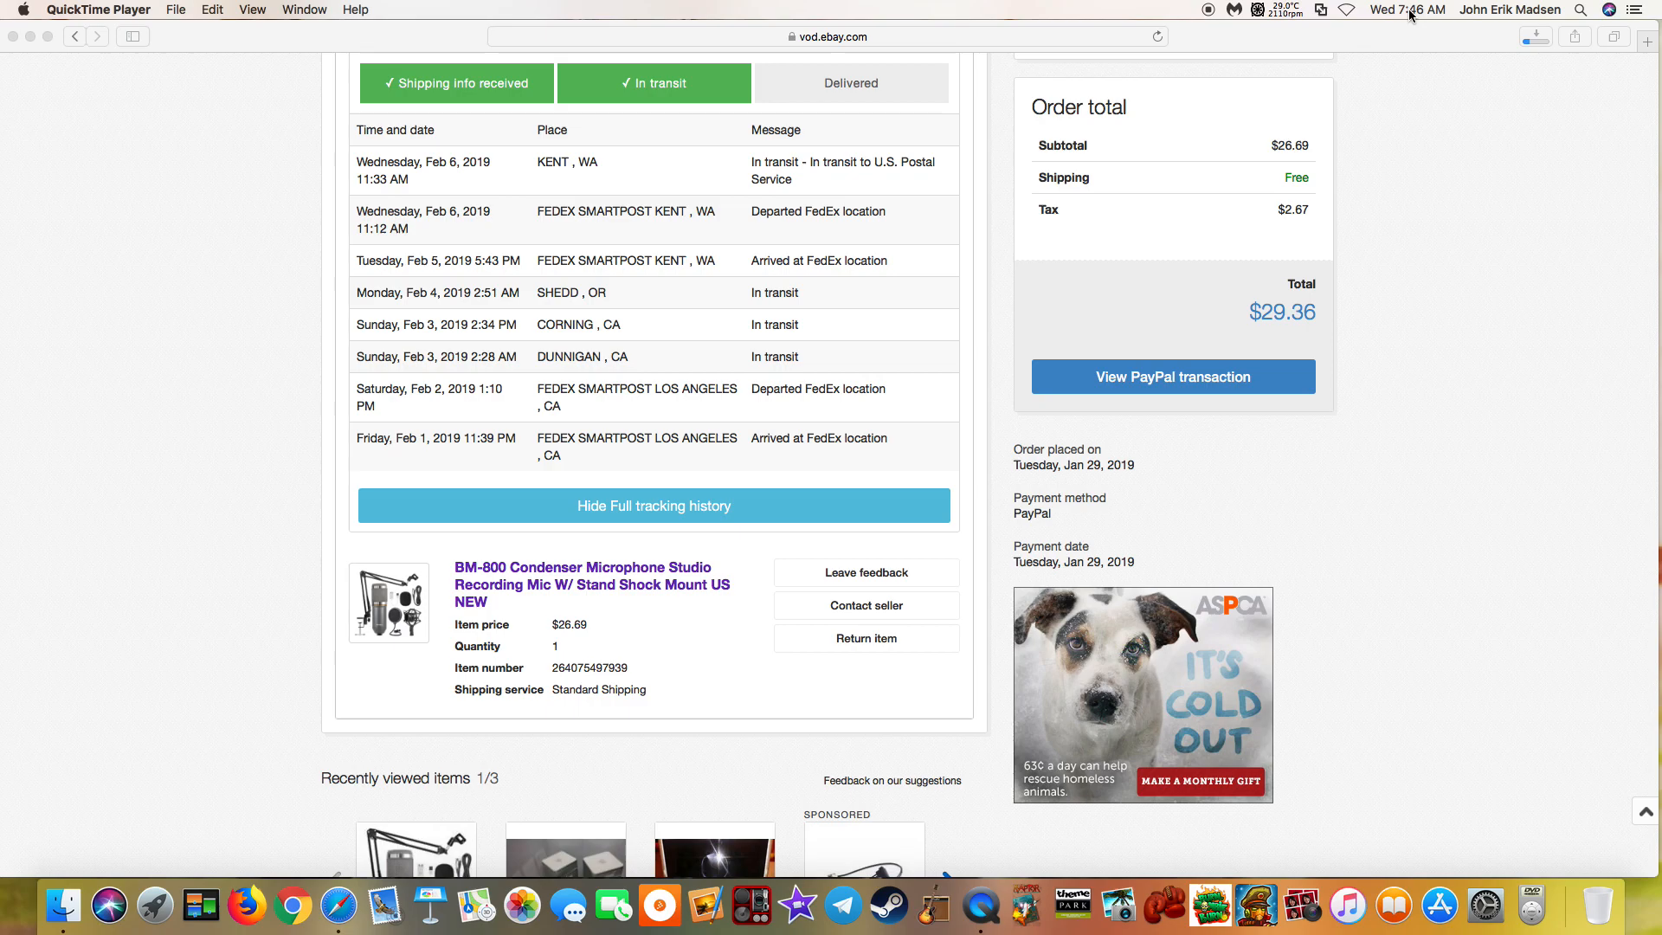
{"action": "mouse_move", "coordinate": [888, 108]}
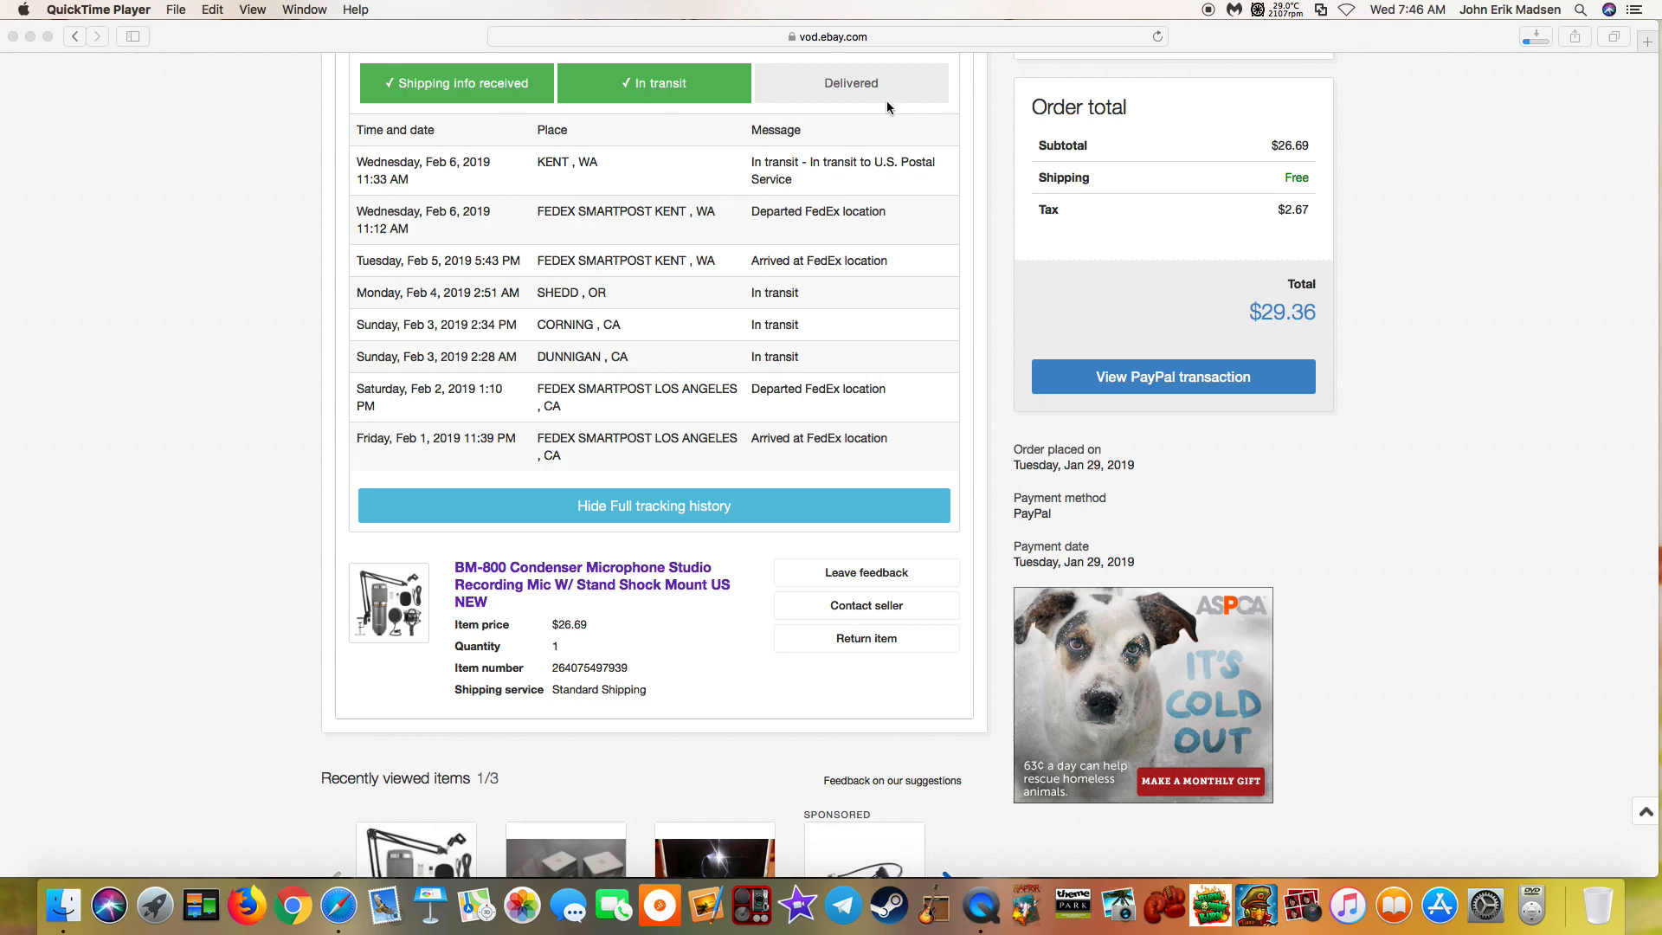
{"action": "mouse_move", "coordinate": [879, 181]}
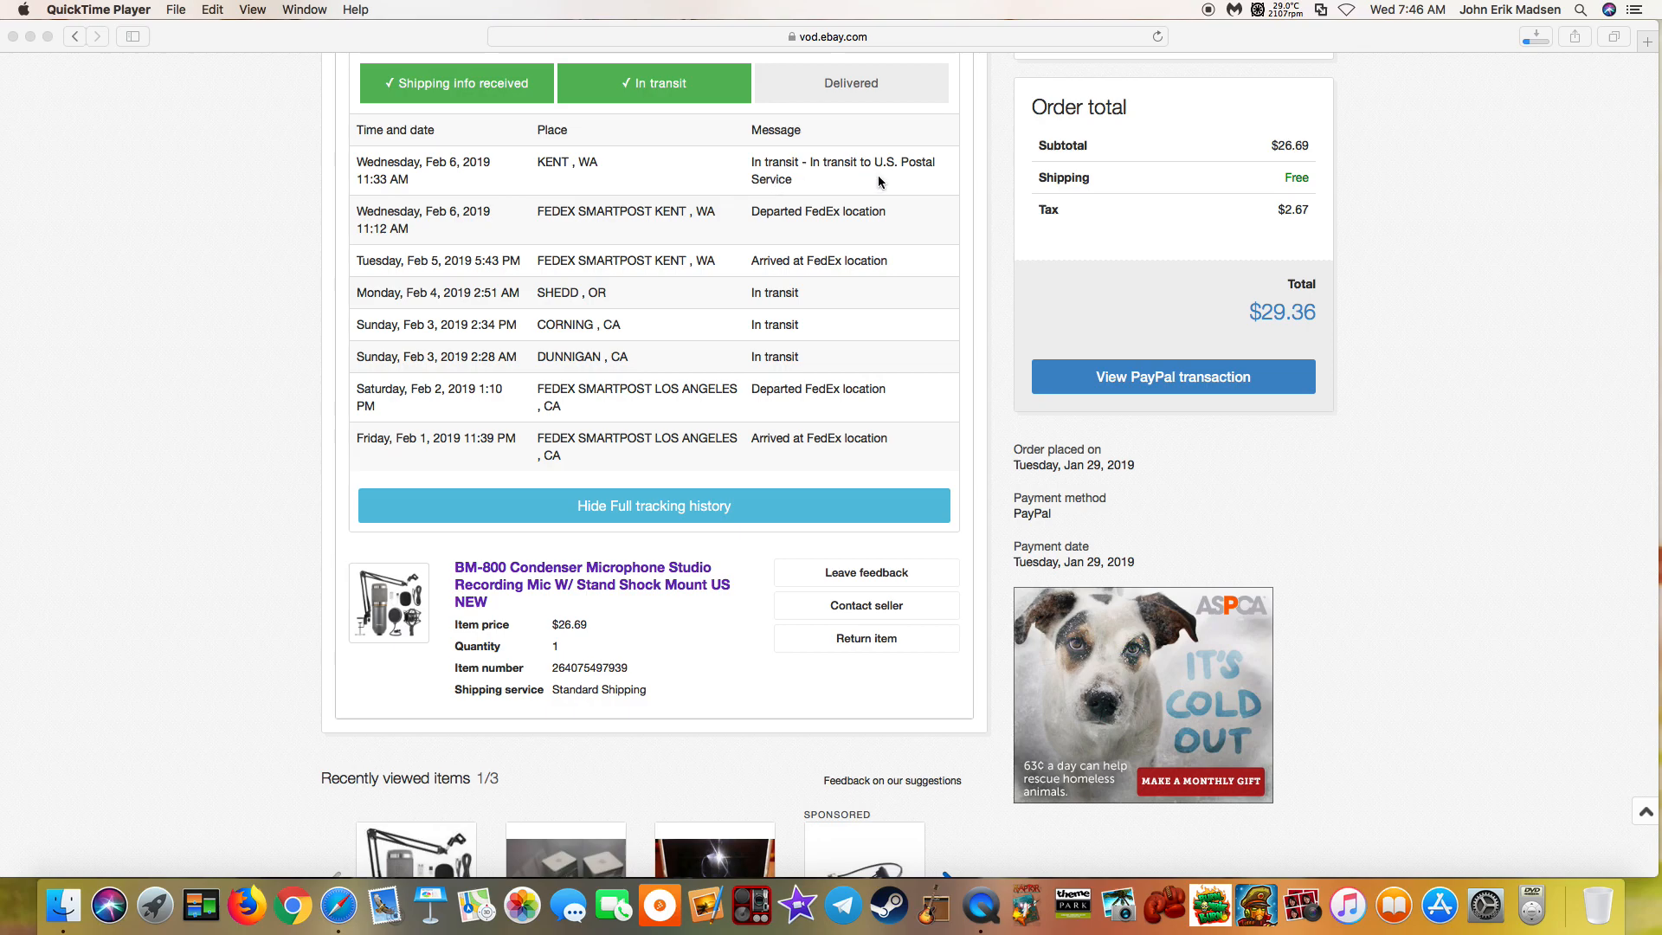
{"action": "mouse_move", "coordinate": [421, 188]}
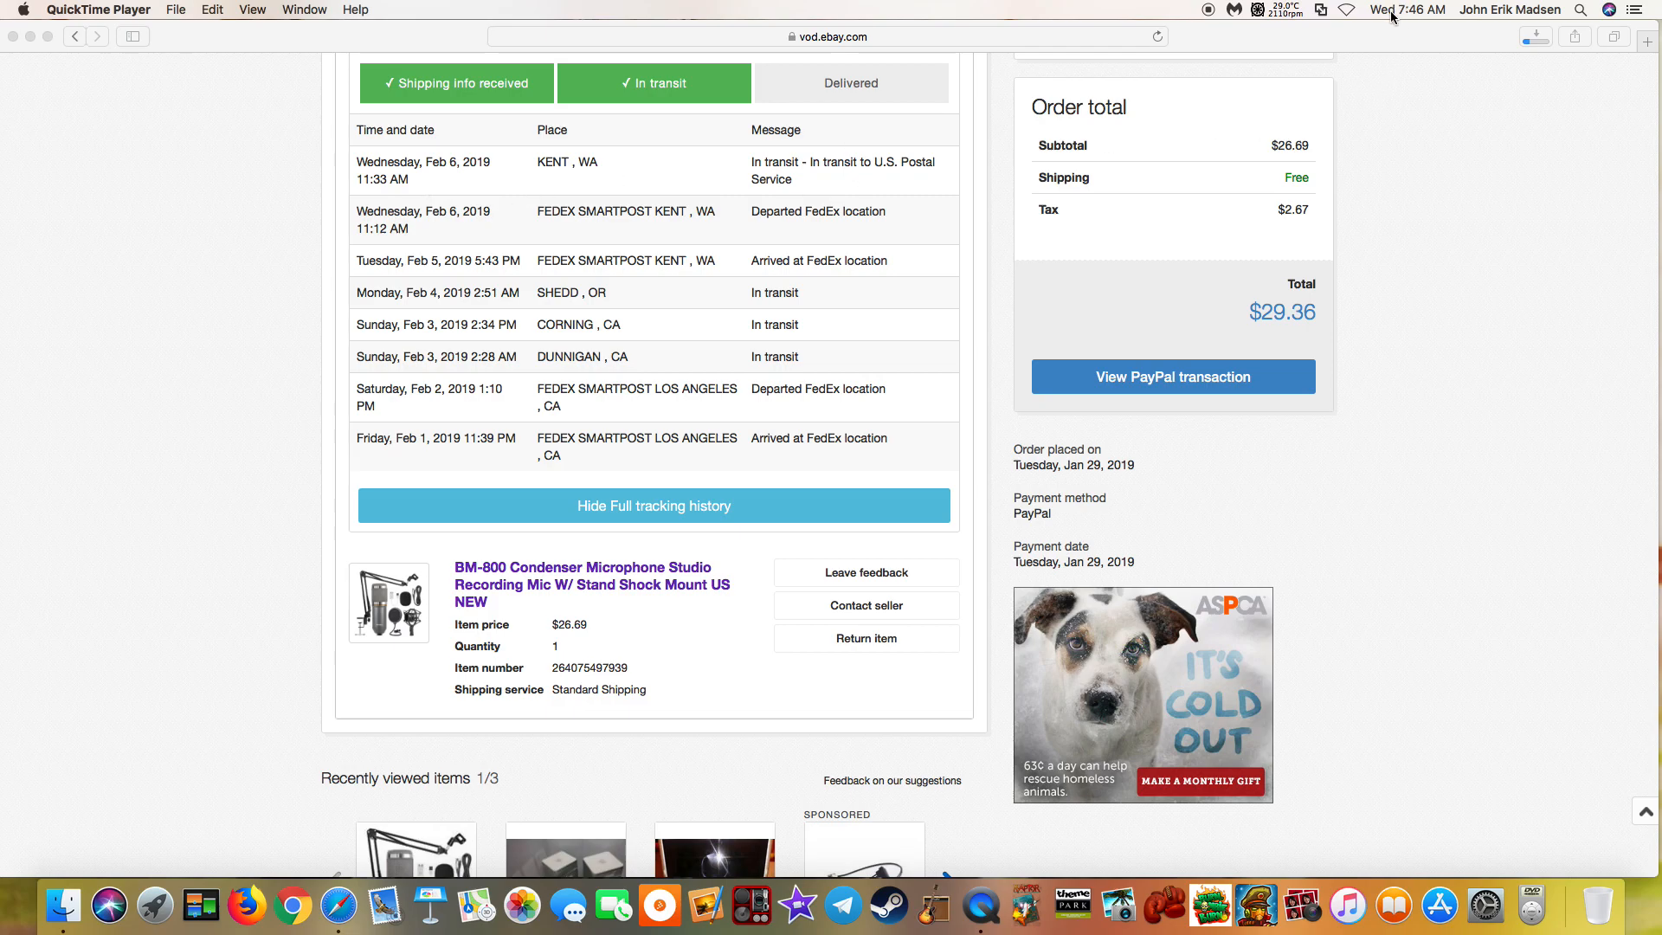
{"action": "mouse_move", "coordinate": [1426, 17]}
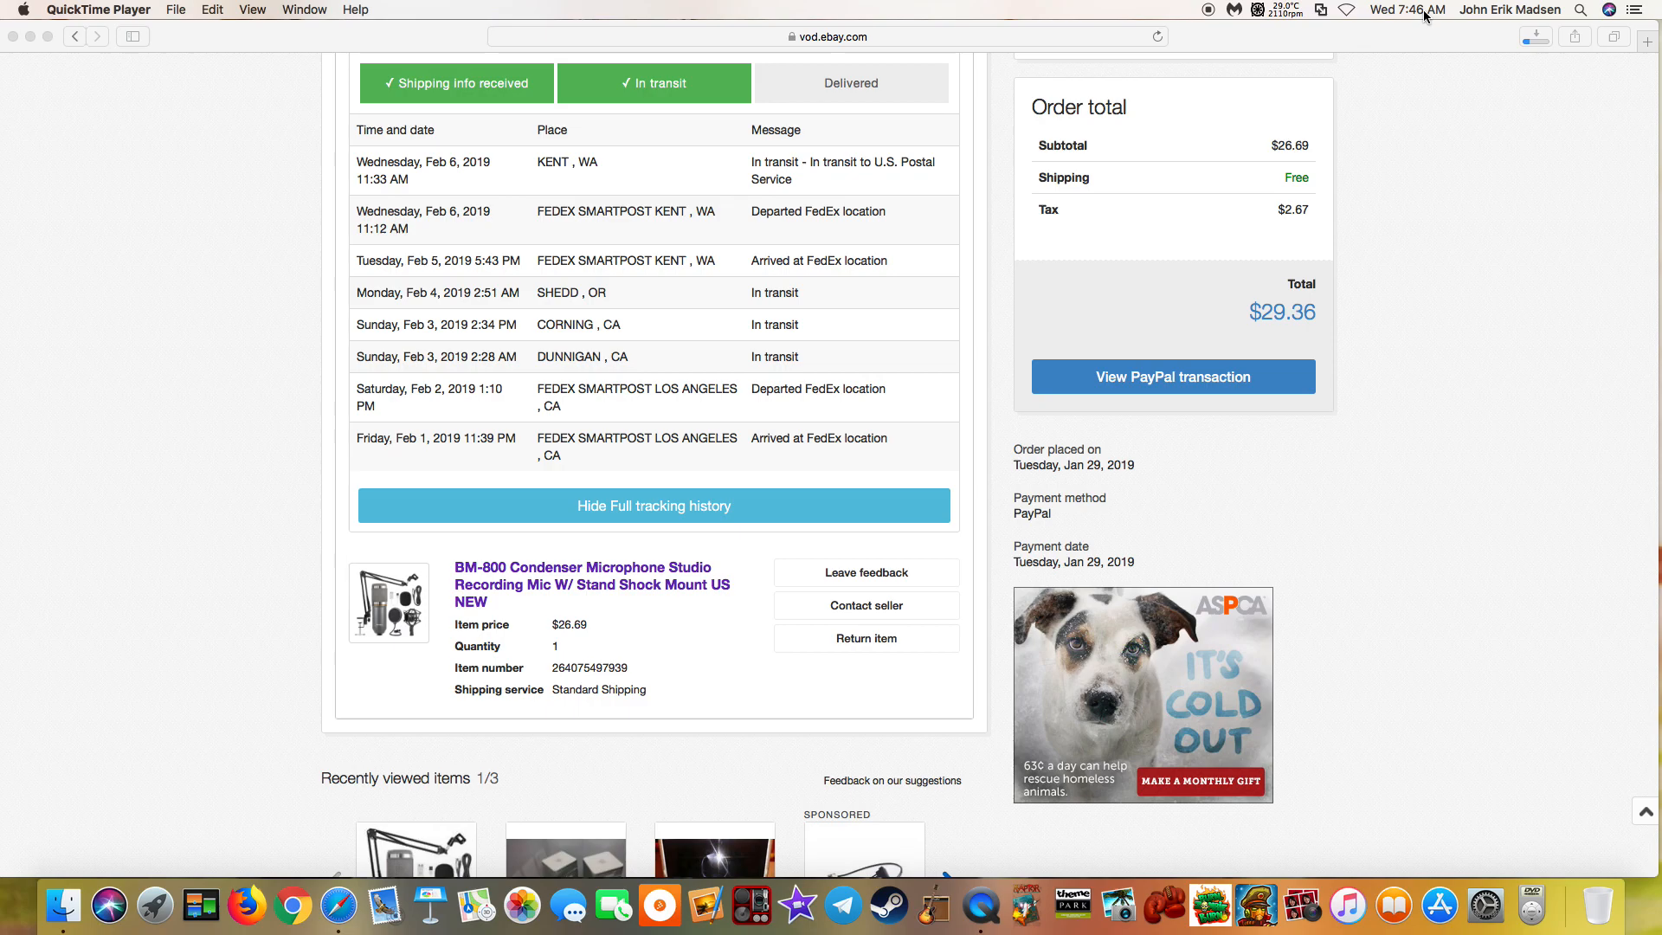
{"action": "mouse_move", "coordinate": [860, 241]}
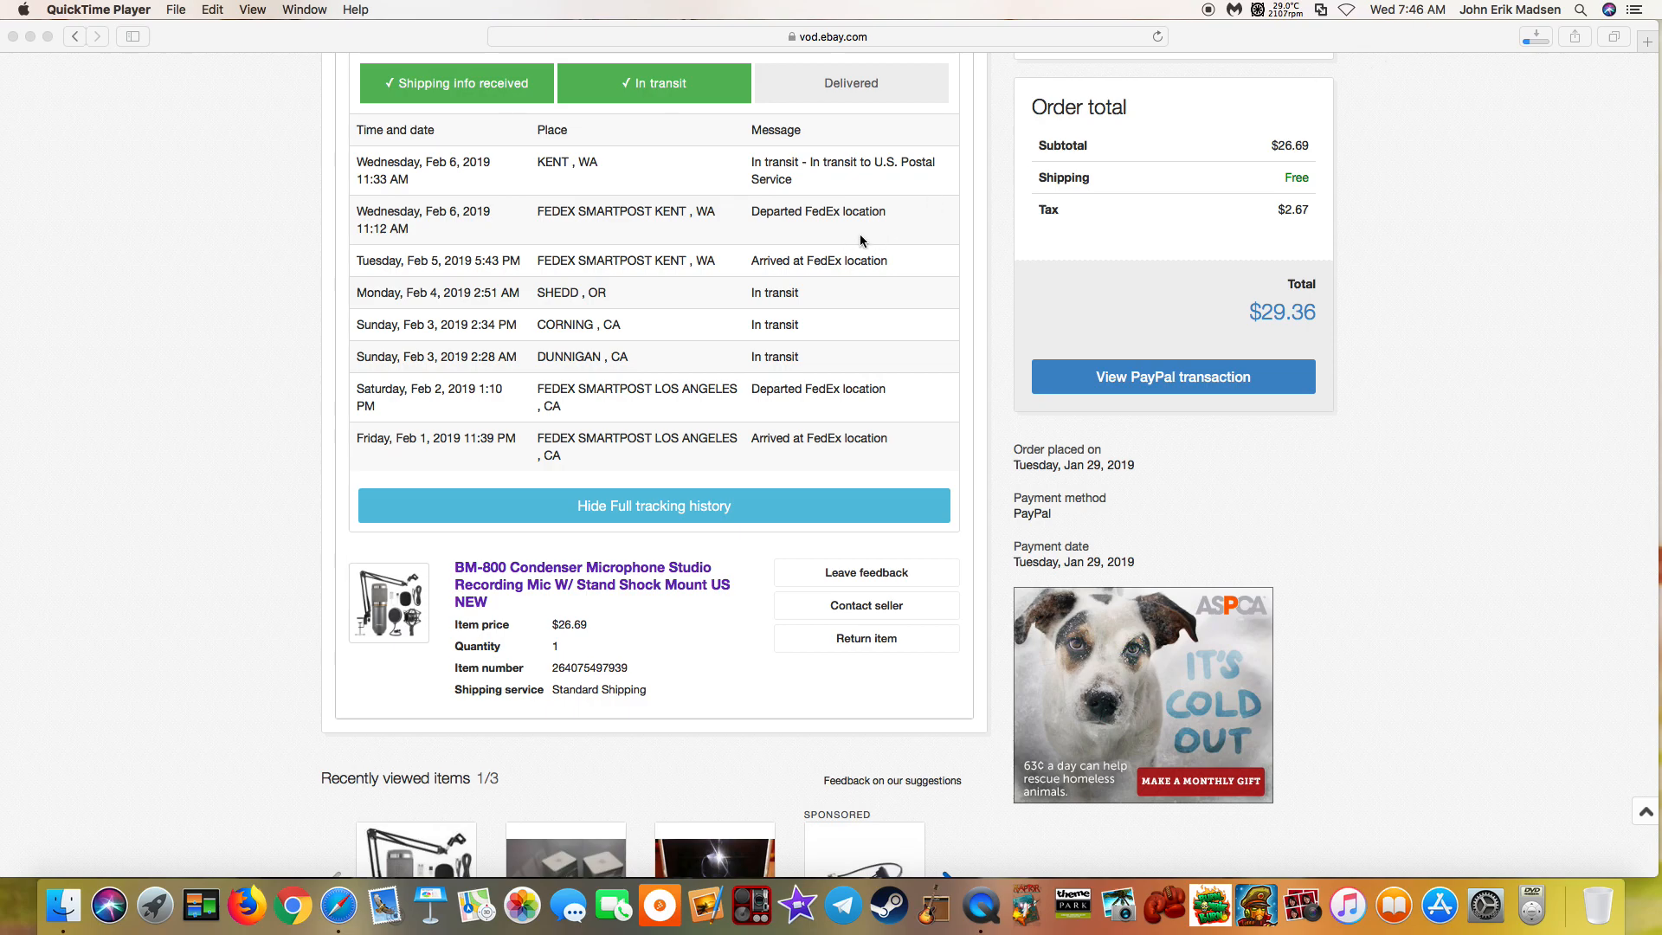
{"action": "mouse_move", "coordinate": [402, 246]}
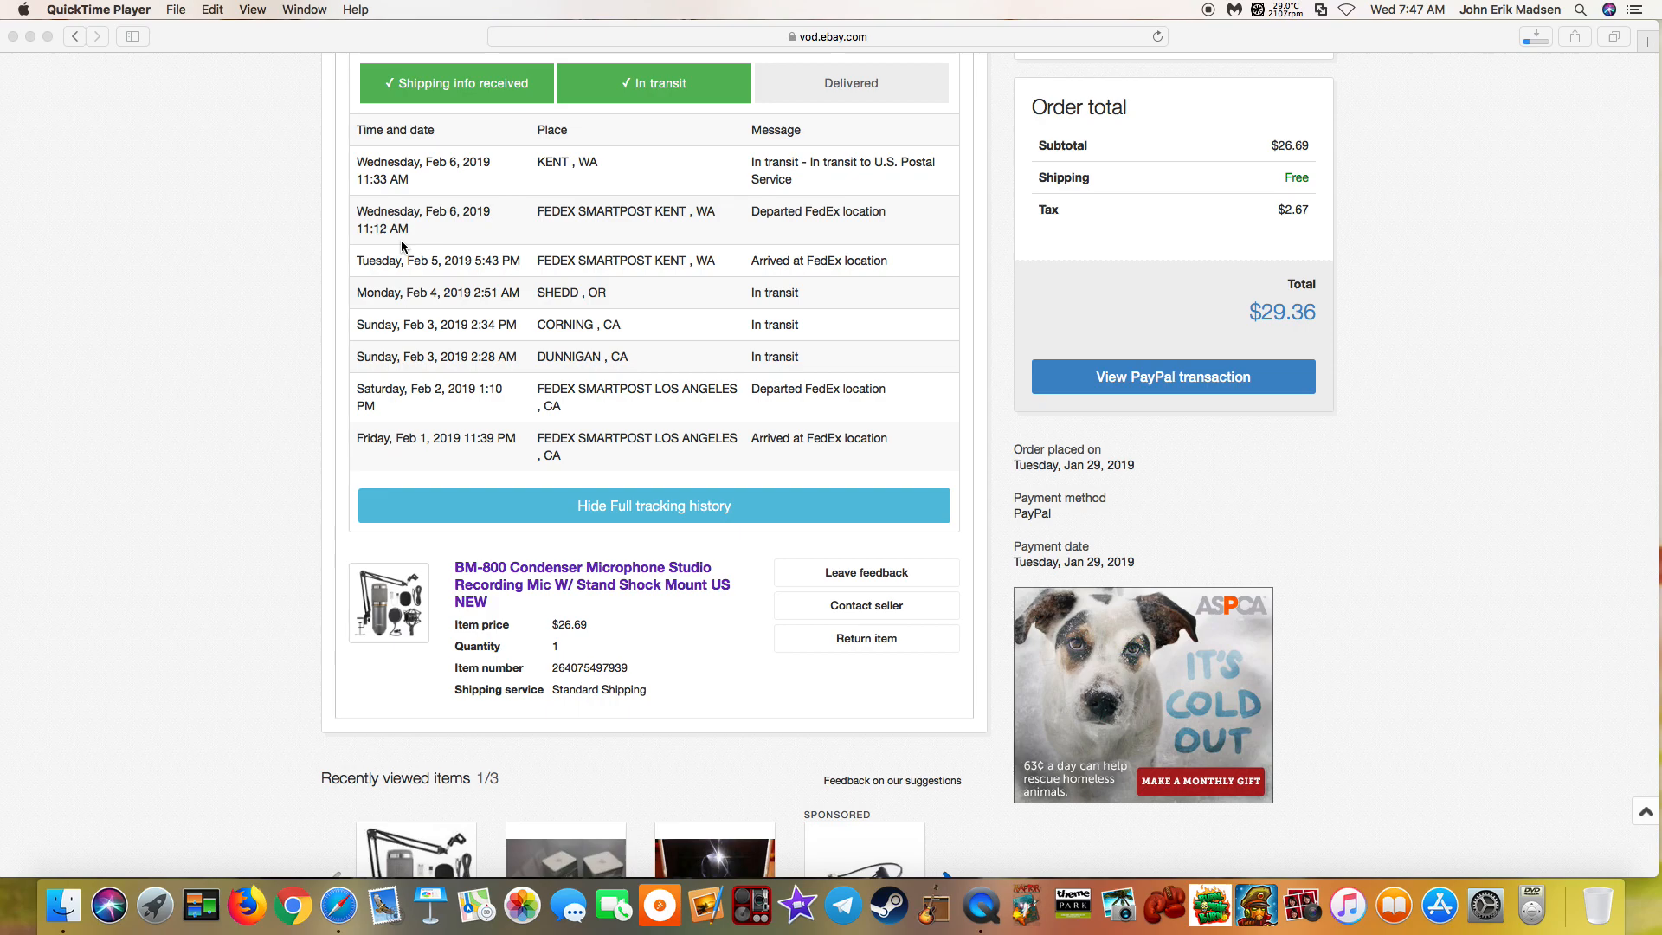
{"action": "mouse_move", "coordinate": [519, 219]}
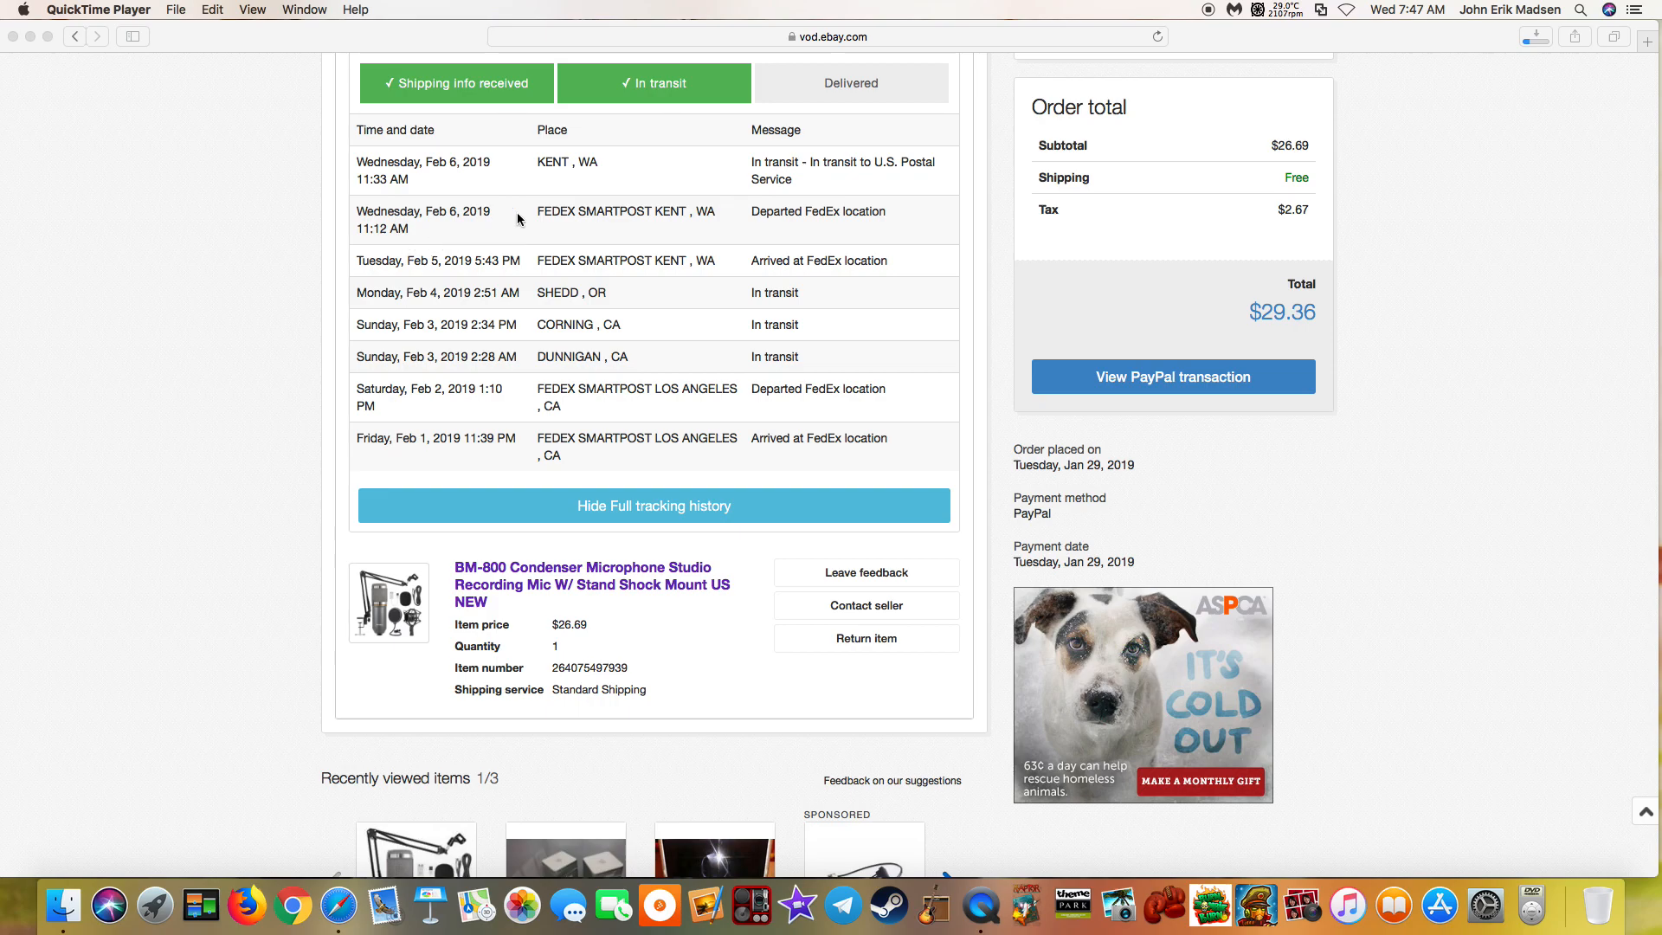
{"action": "mouse_move", "coordinate": [599, 227]}
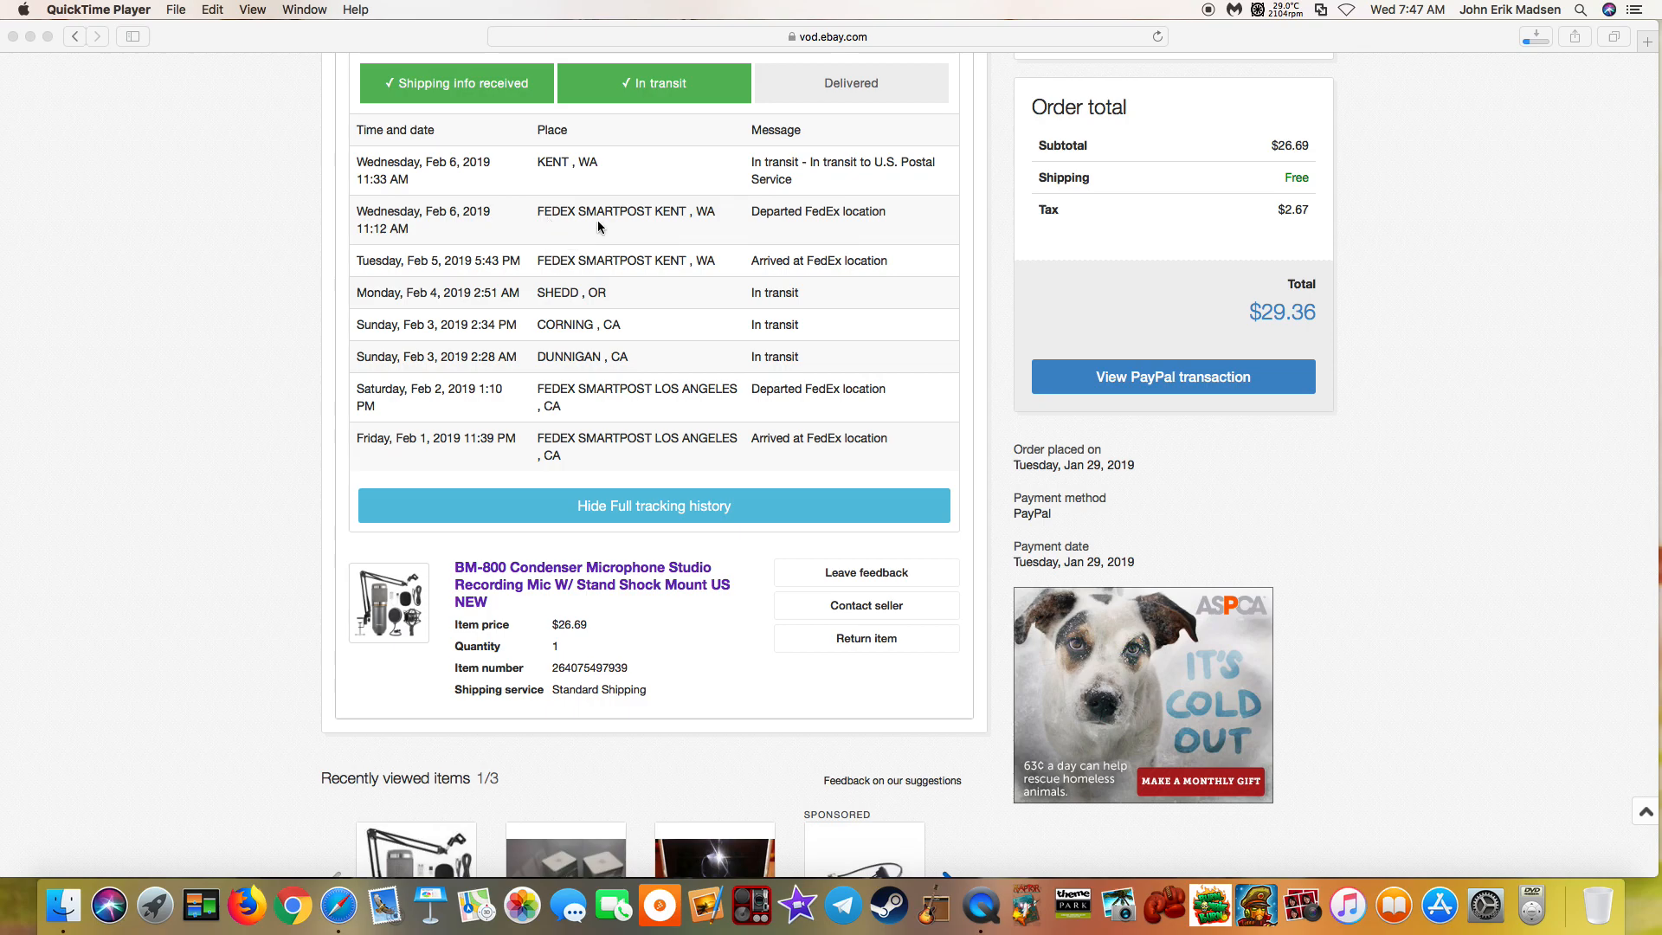
{"action": "mouse_move", "coordinate": [870, 207]}
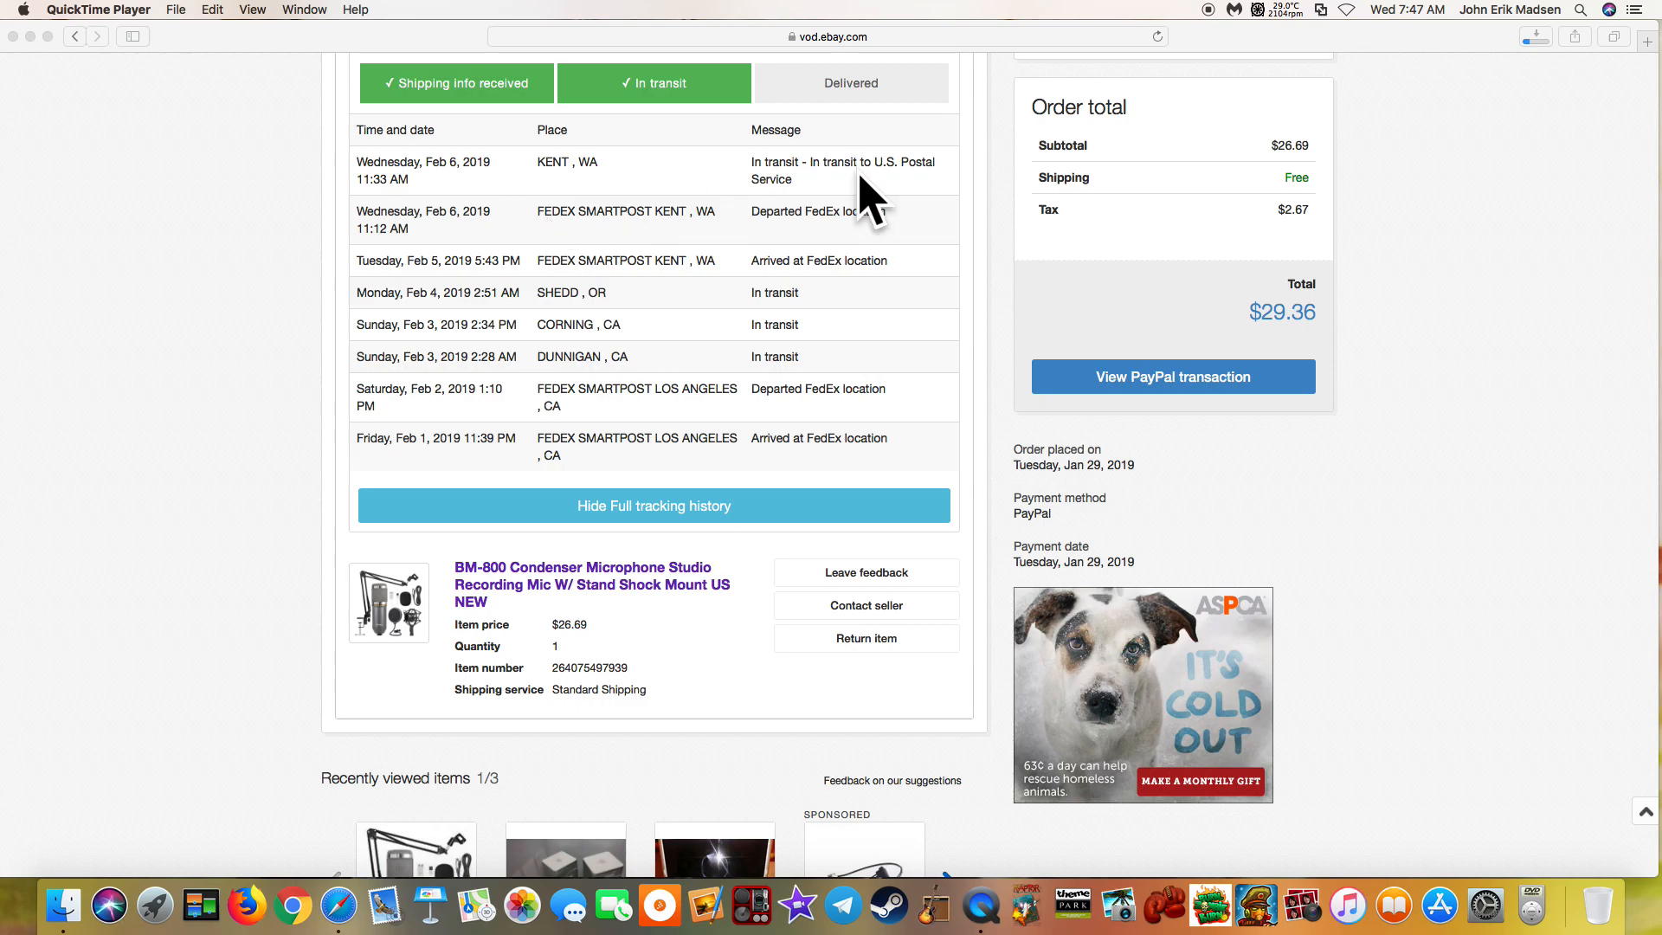
{"action": "mouse_move", "coordinate": [901, 177]}
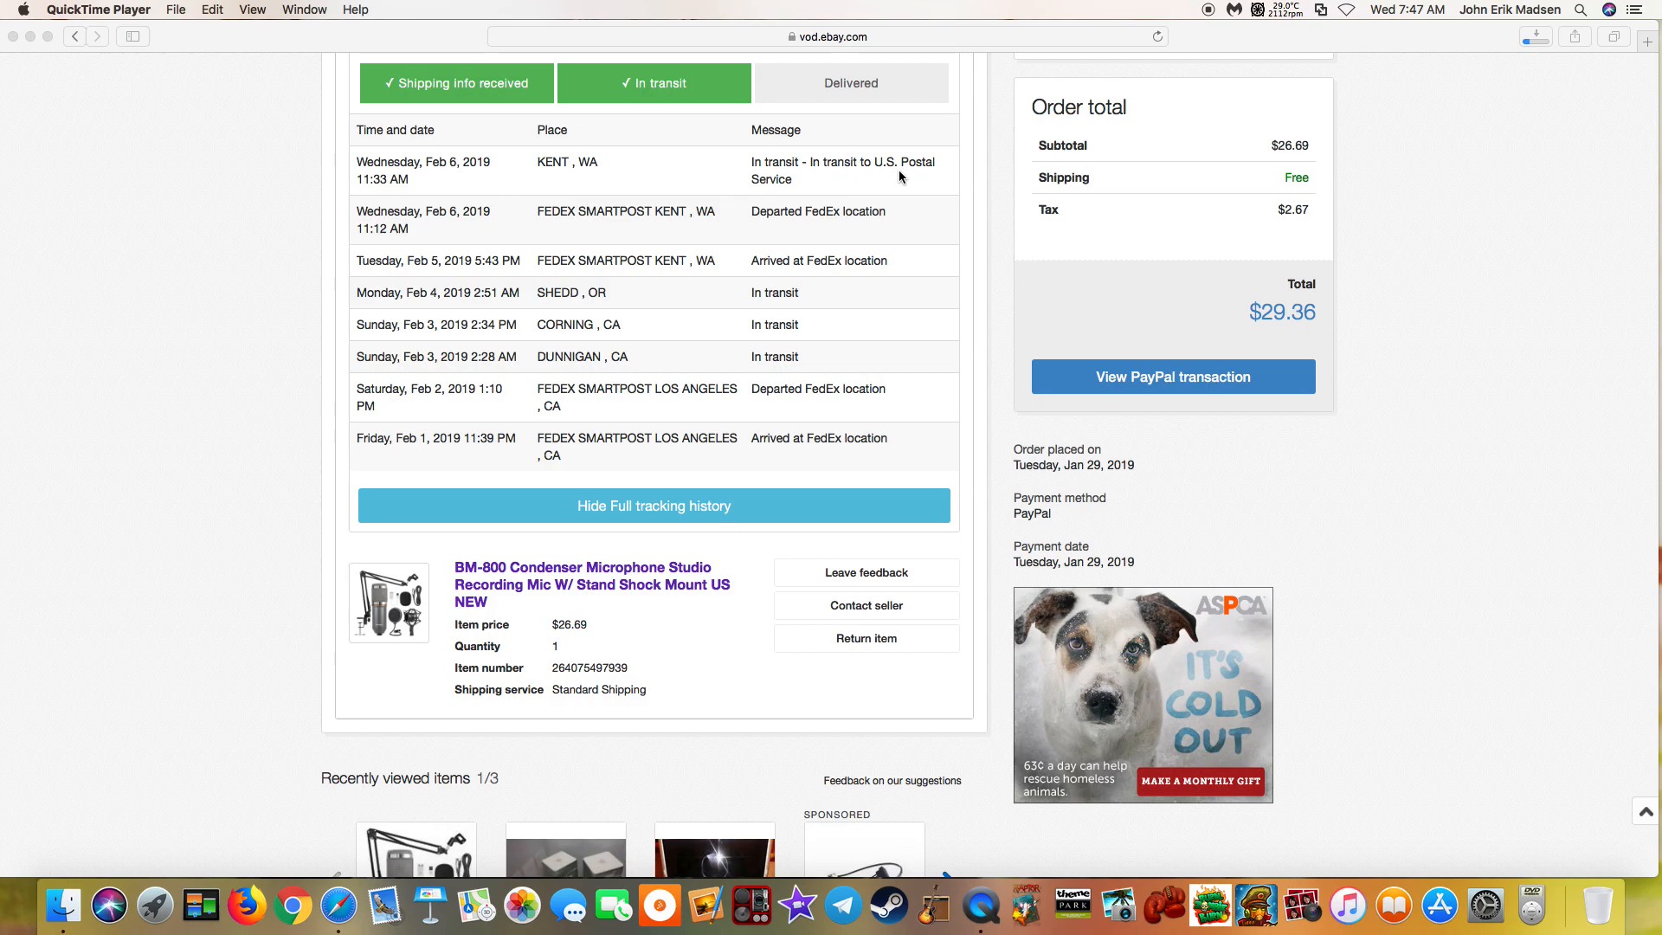
{"action": "mouse_move", "coordinate": [589, 192]}
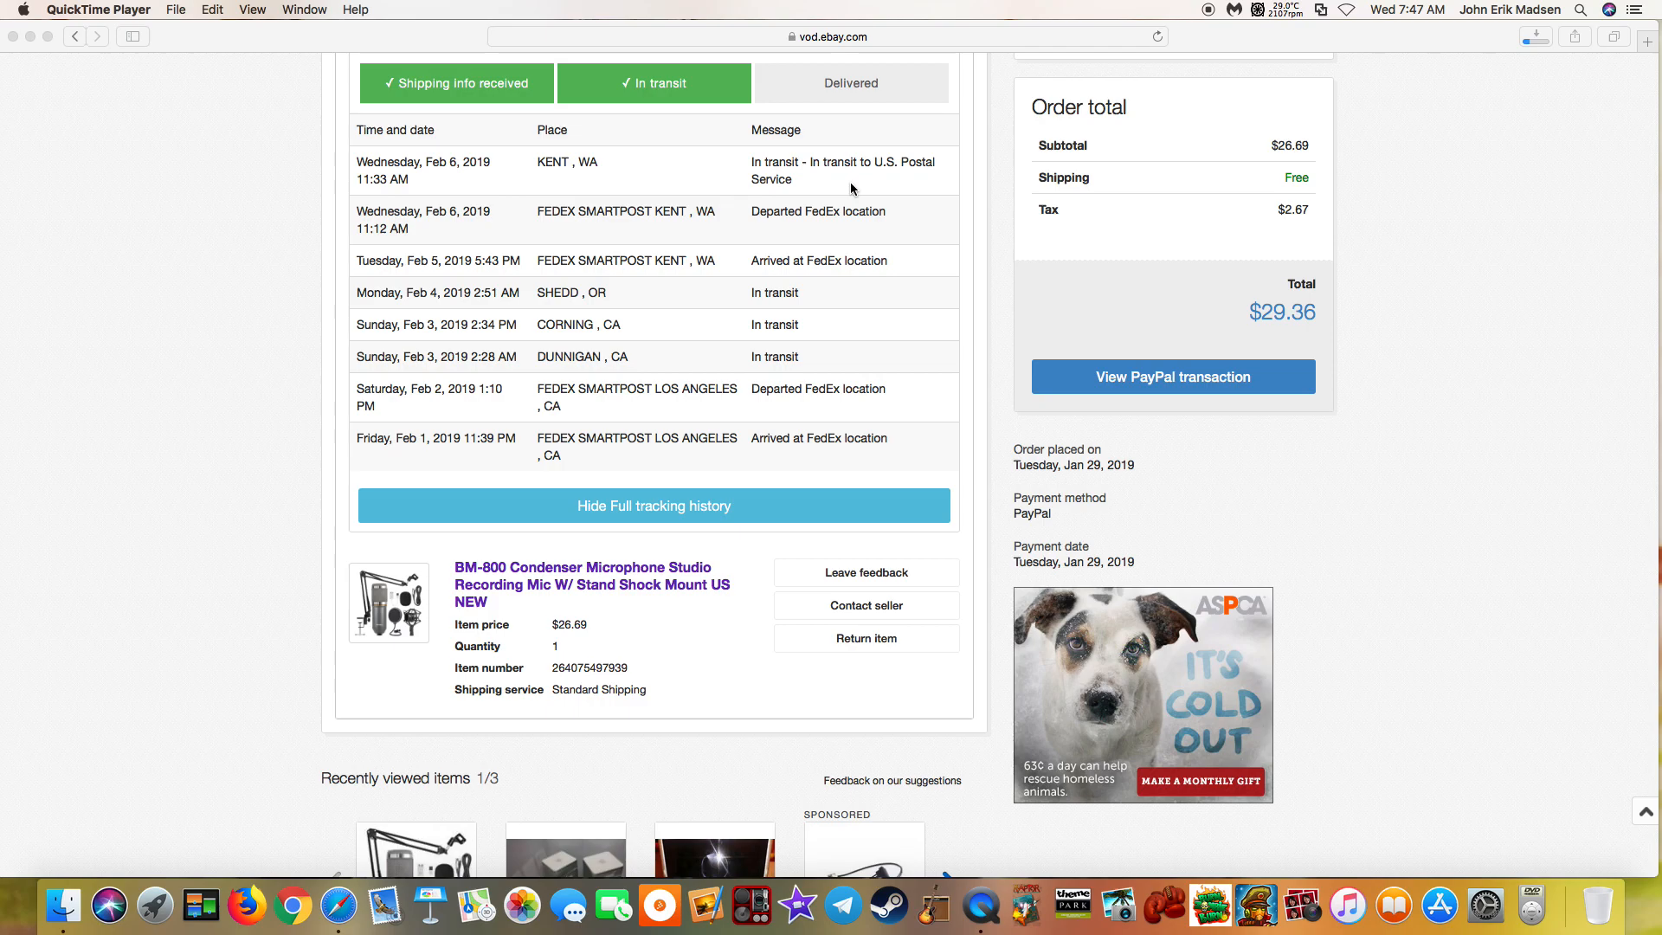
{"action": "mouse_move", "coordinate": [946, 147]}
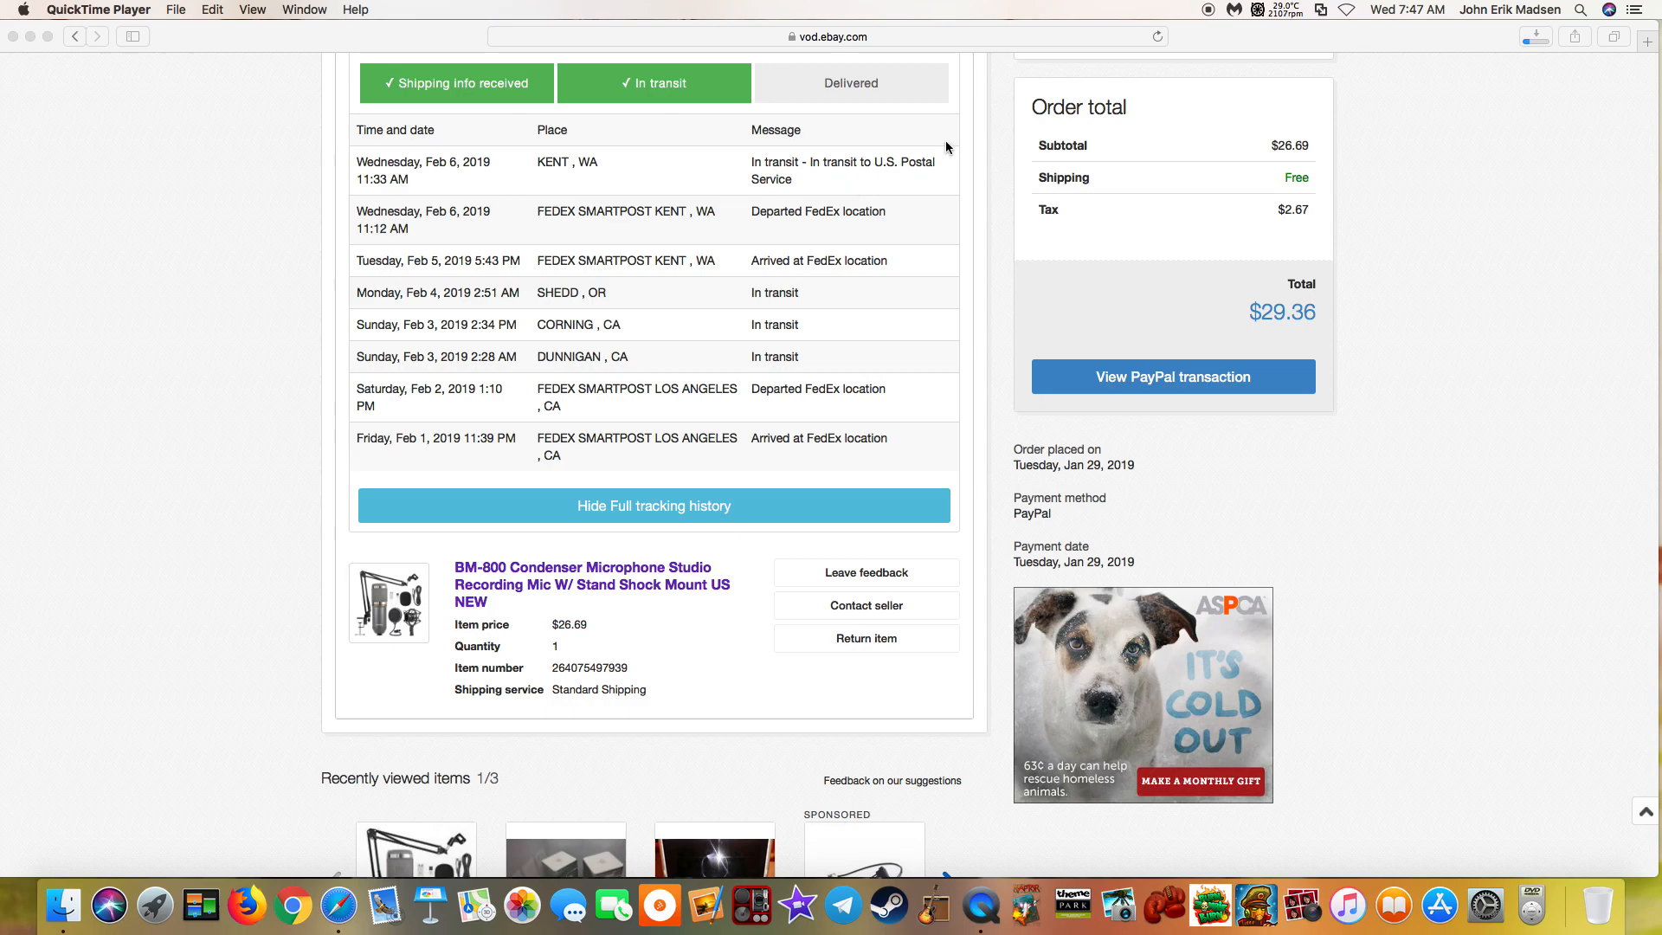
{"action": "mouse_move", "coordinate": [1397, 116]}
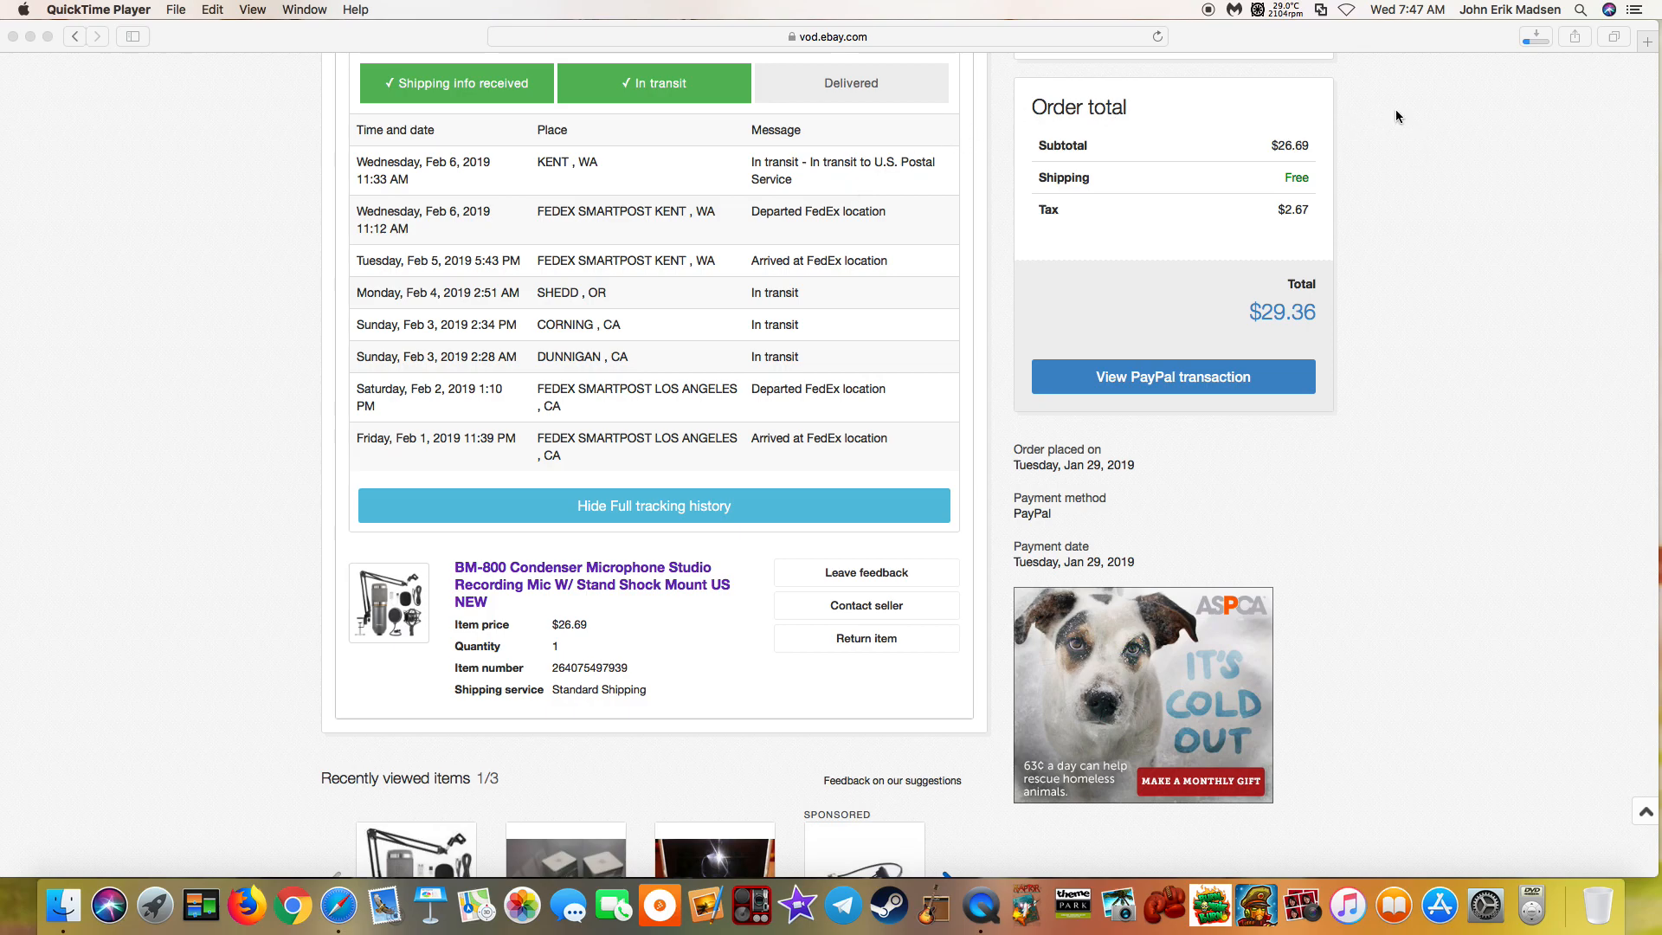